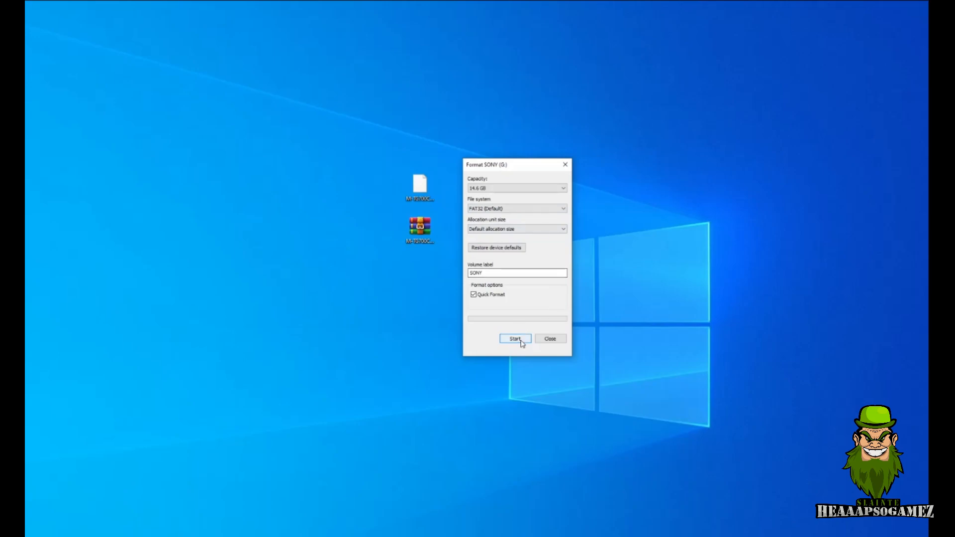
Step: Start the FAT32 quick format of the SONY (G:) USB drive
left_click(515, 338)
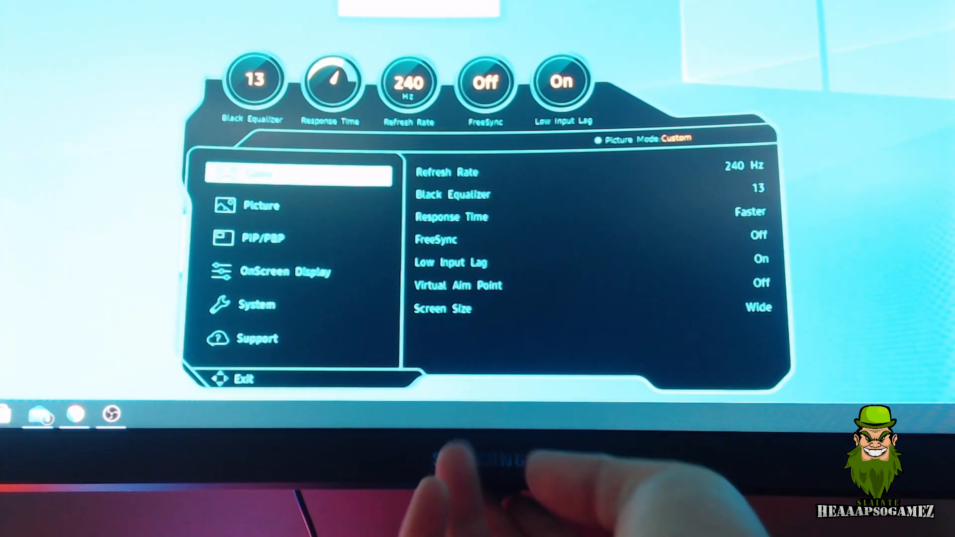
Step: Go to Support and select Software Update, showing current version M-TG700CCAA-1009.3
left_click(256, 338)
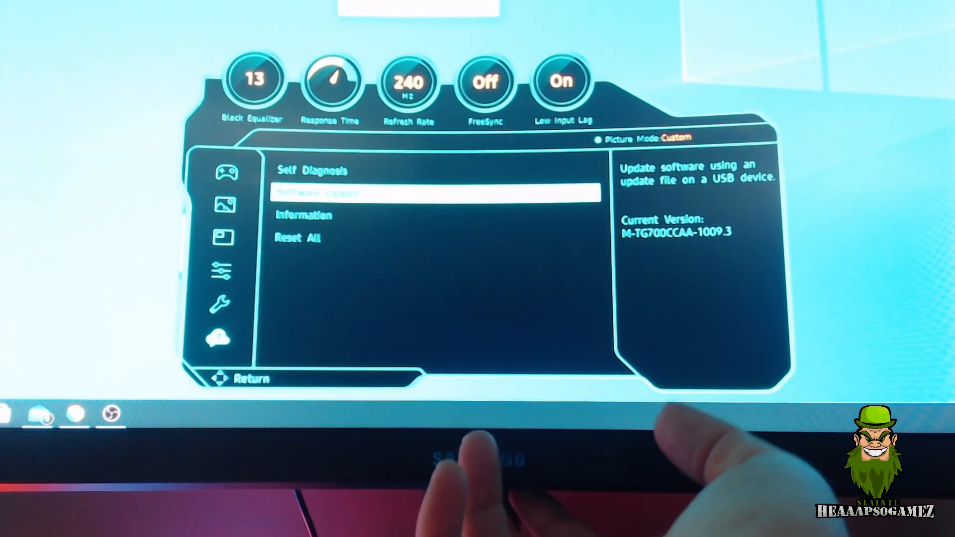
left_click(431, 191)
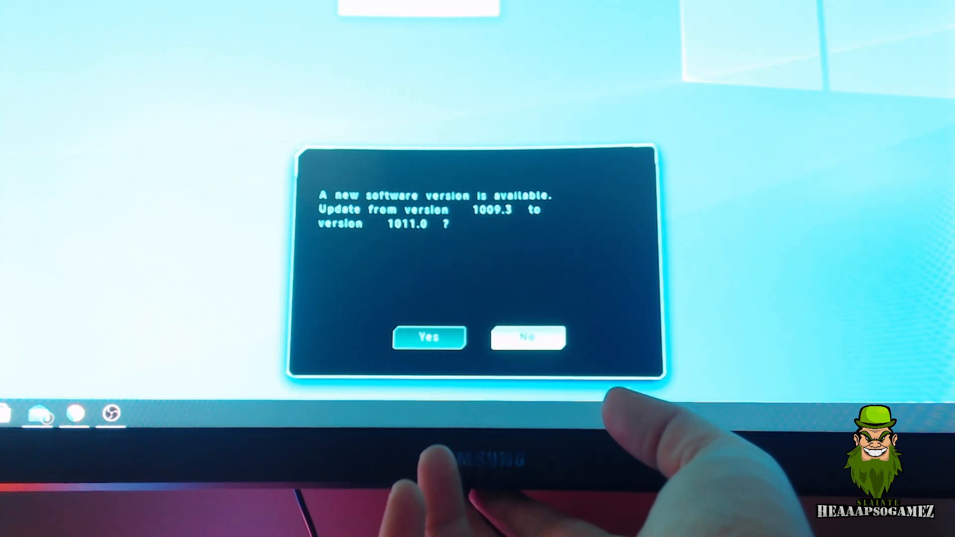
Step: Confirm the firmware update from version 1009.3 to 1011.0
left_click(429, 338)
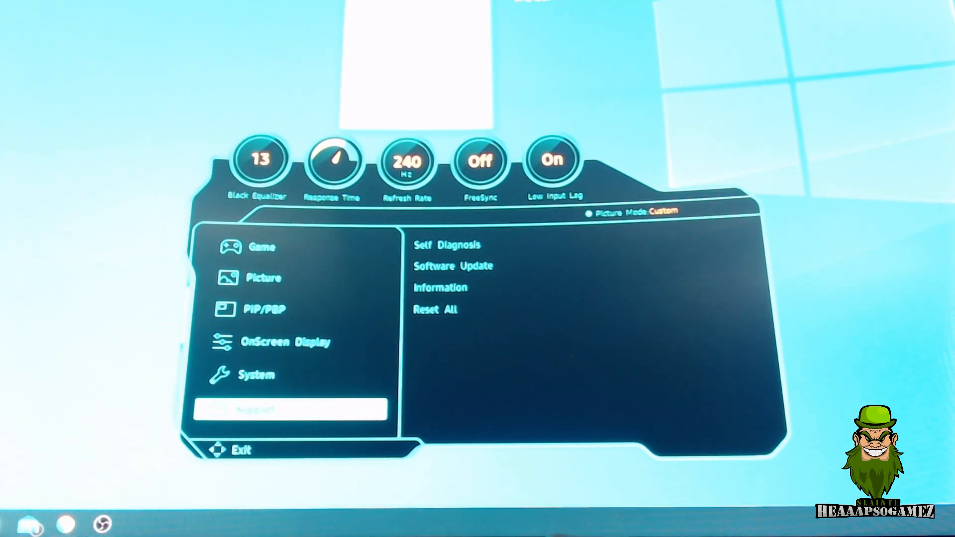
Step: Open Support > Information to check the installed firmware version
left_click(440, 287)
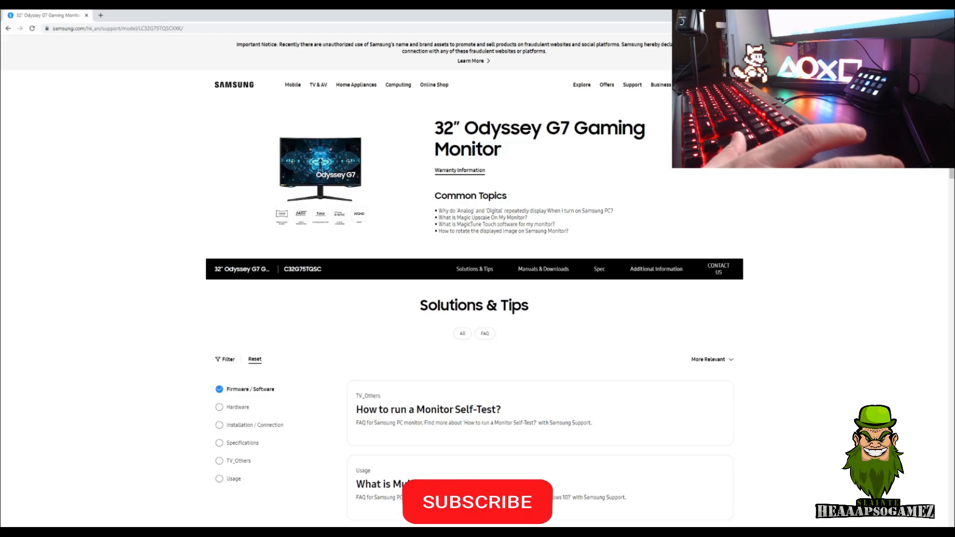
Step: Filter the Odyssey G7 support page's Solutions & Tips to Firmware / Software
left_click(477, 502)
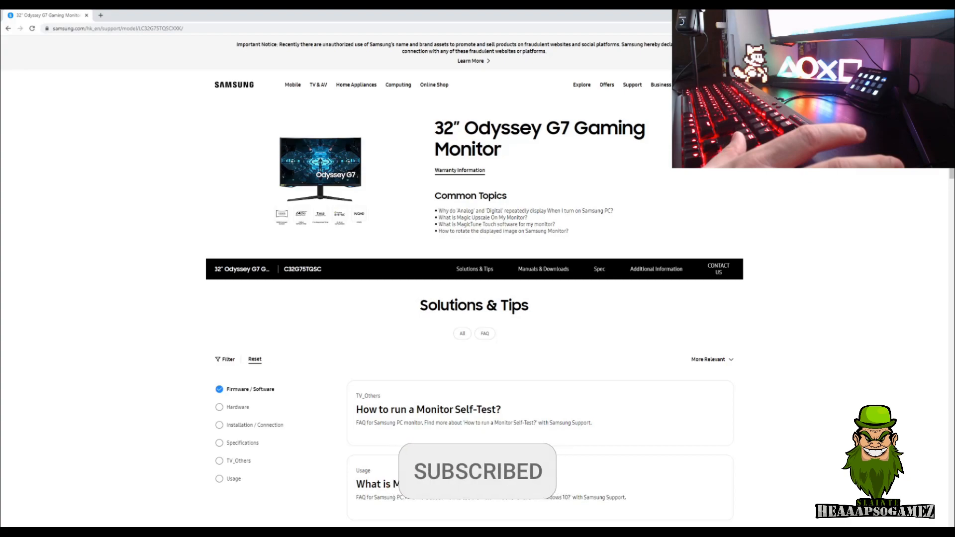